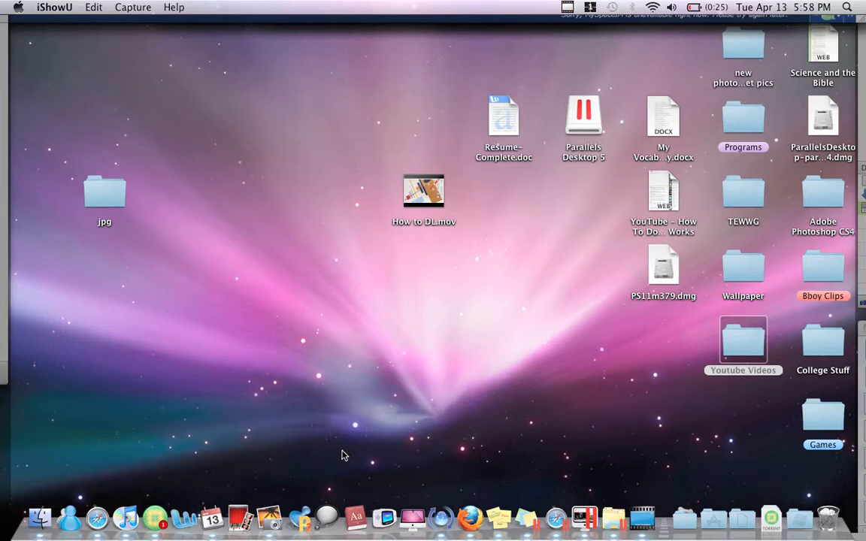
pyautogui.moveTo(443, 419)
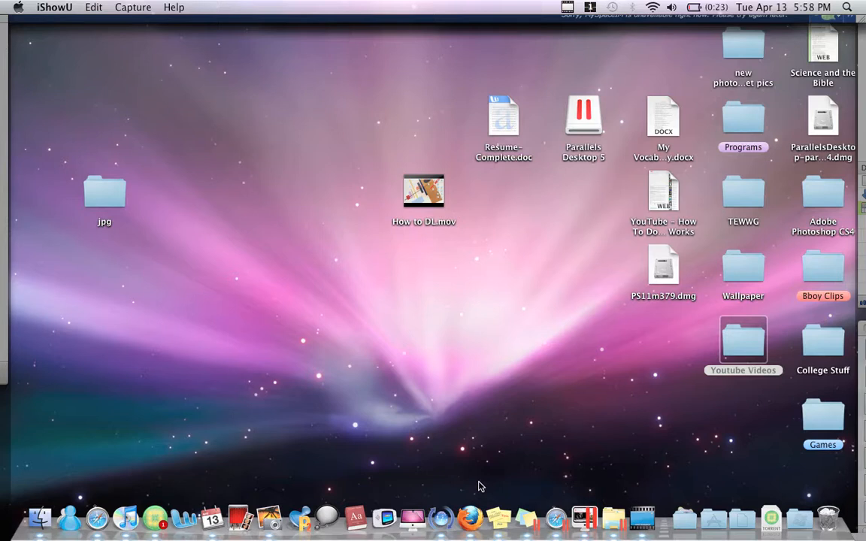
pyautogui.moveTo(559, 487)
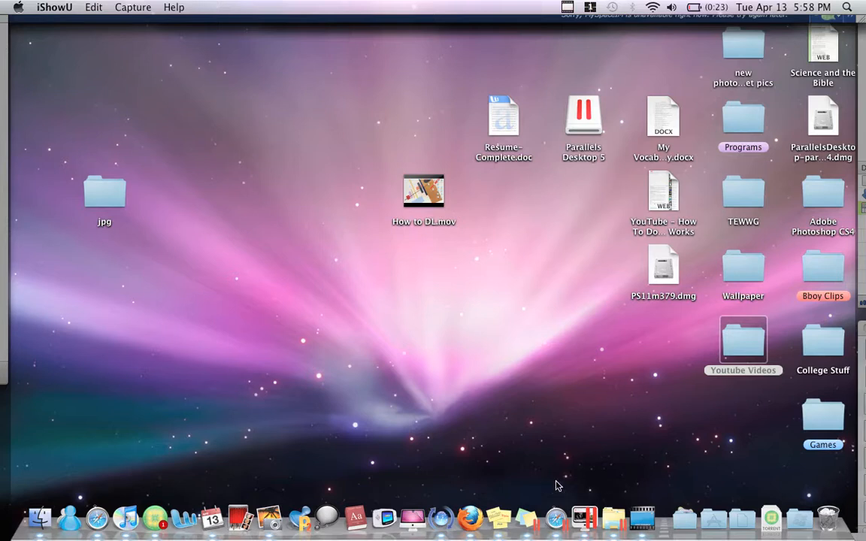
pyautogui.moveTo(585, 517)
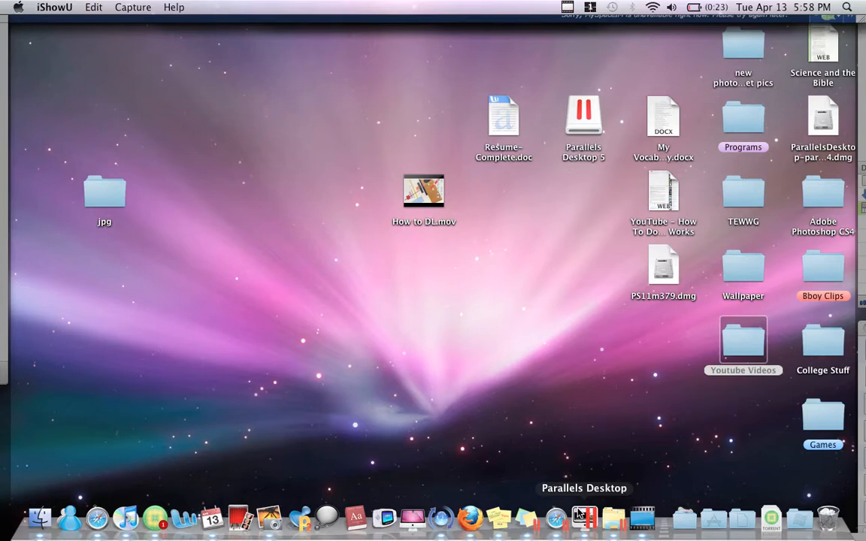
# Show the My Boot Camp Windows 7 machine, then bring Safari's Google results for piratebay.org forward.
pyautogui.click(583, 517)
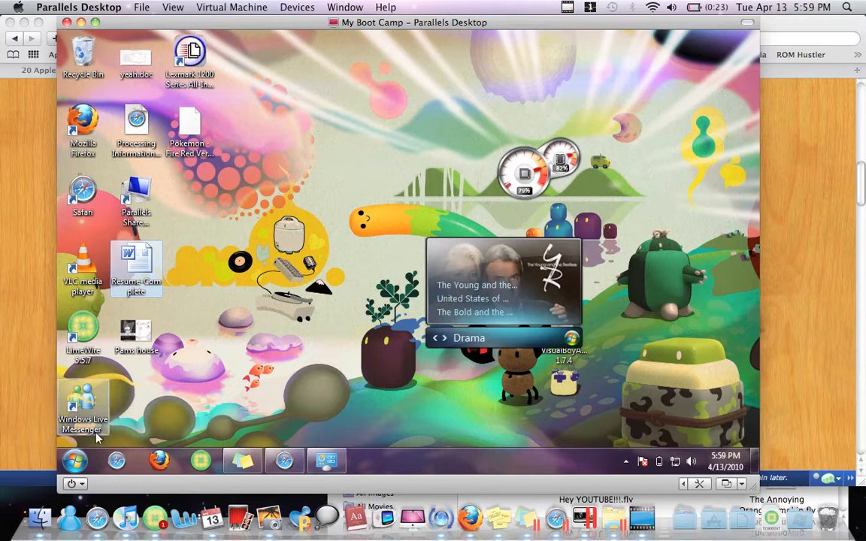
pyautogui.click(72, 460)
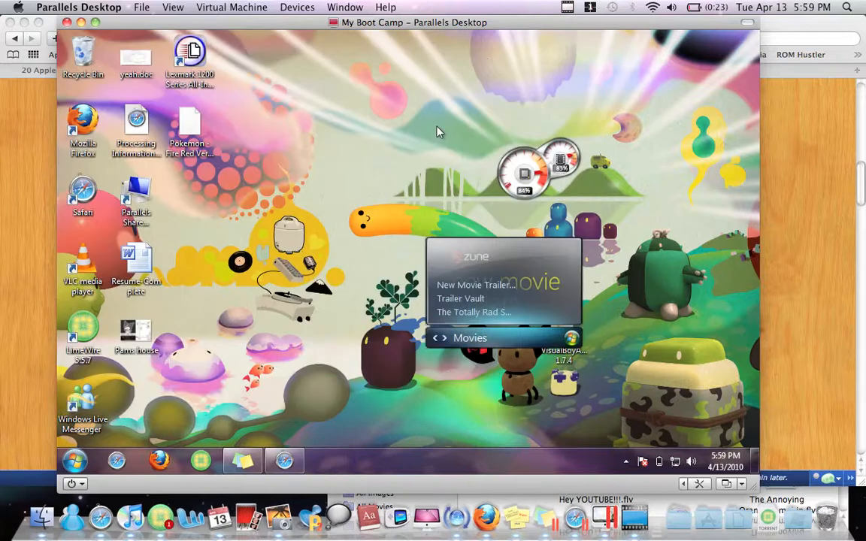
pyautogui.click(173, 6)
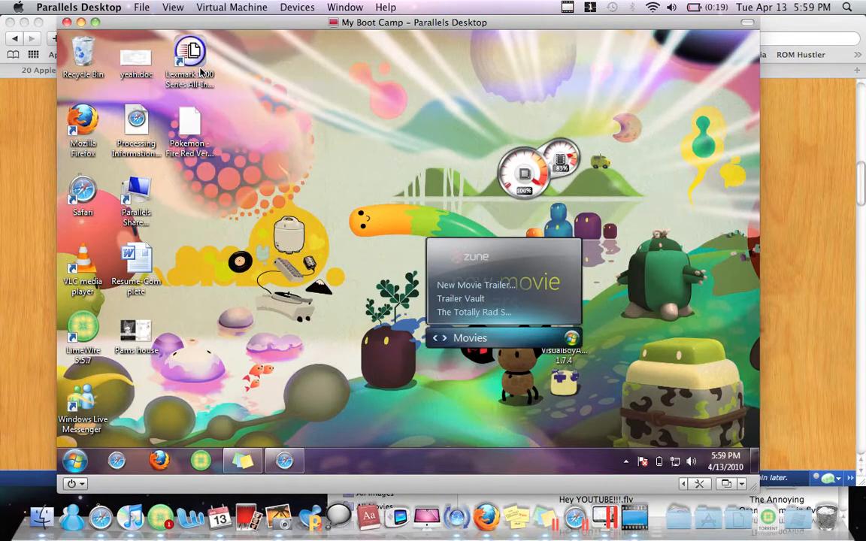
pyautogui.moveTo(433, 273)
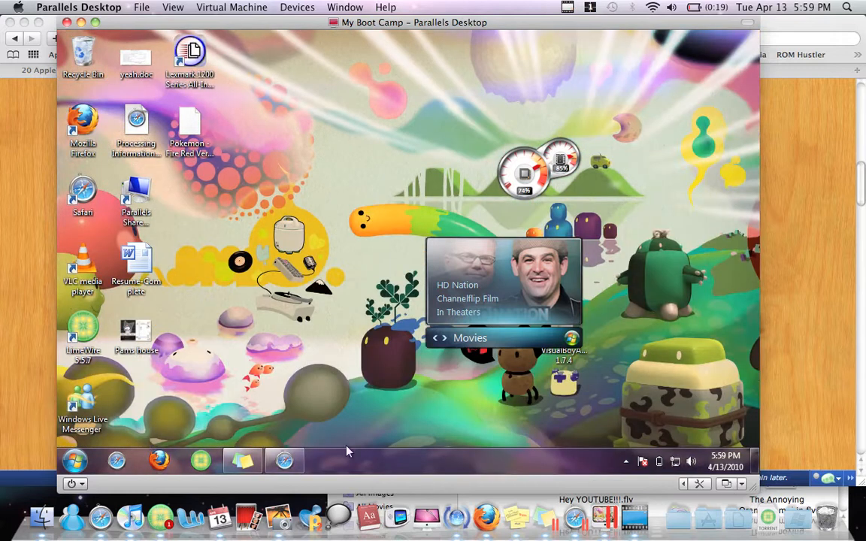
pyautogui.click(72, 459)
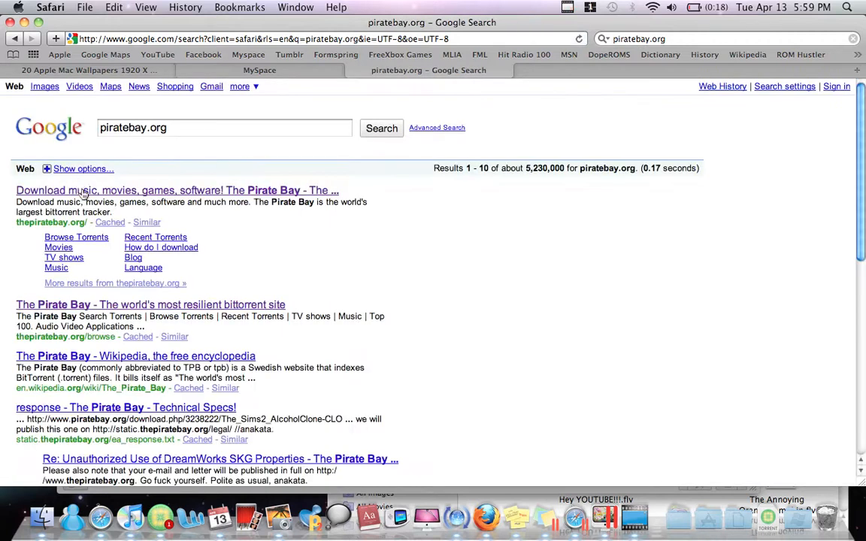
# Search The Pirate Bay for 'parallels 5' and open the Parallels 5 torrent's details page.
pyautogui.click(138, 189)
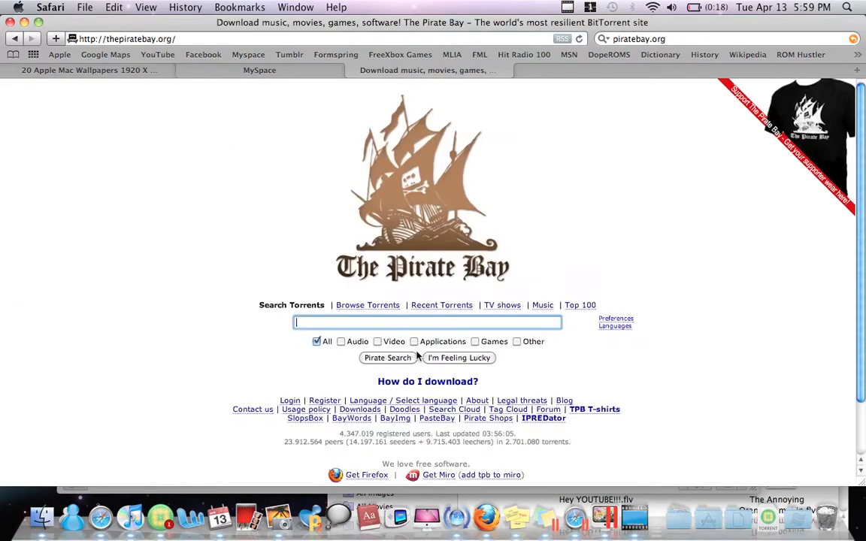
pyautogui.write('parallels 5')
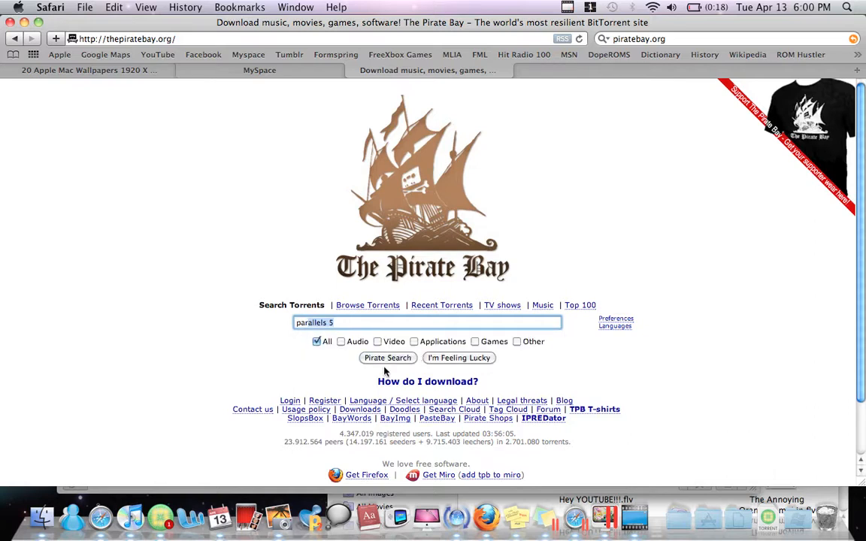
pyautogui.click(388, 357)
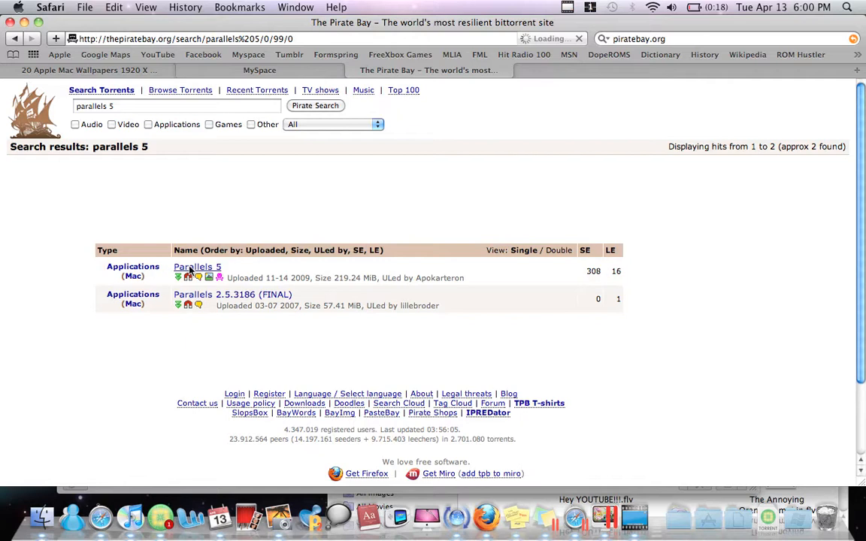
pyautogui.click(197, 268)
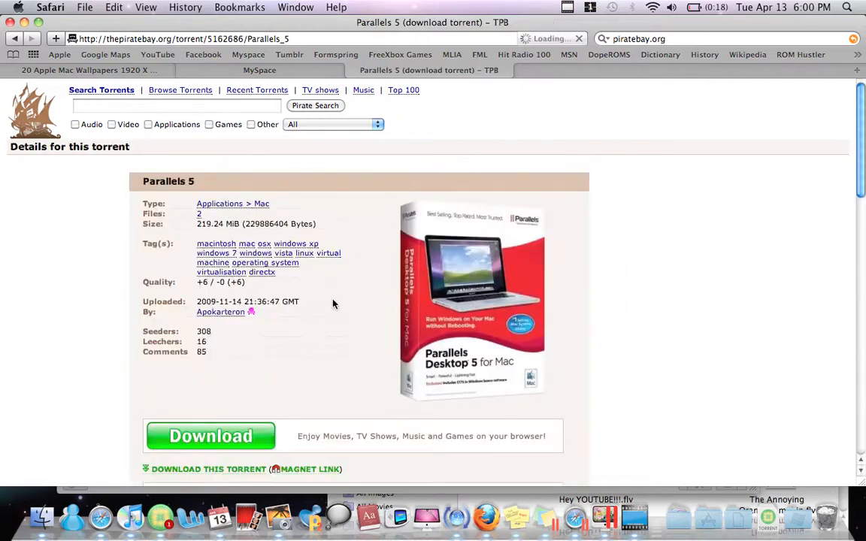
# Reach the Download This Torrent link, then open the downloaded Parallels 5 folder in Finder.
pyautogui.scroll(-3)
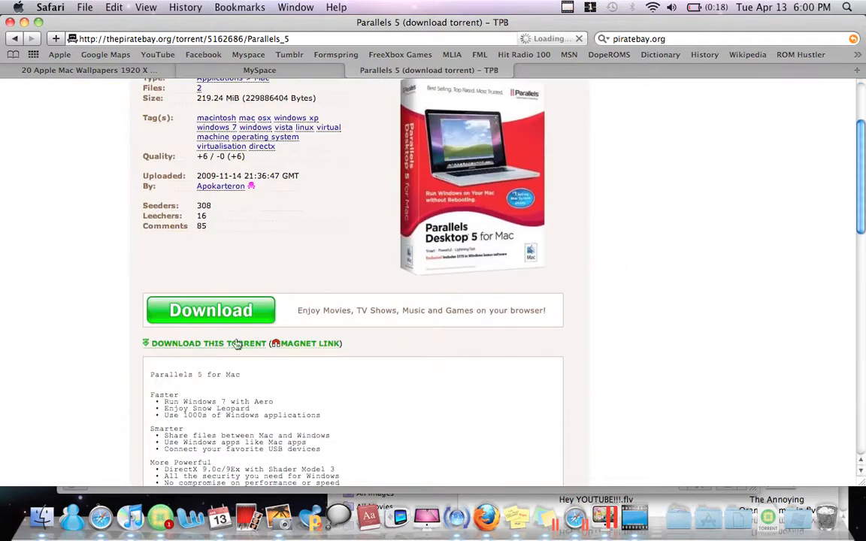
pyautogui.scroll(-3)
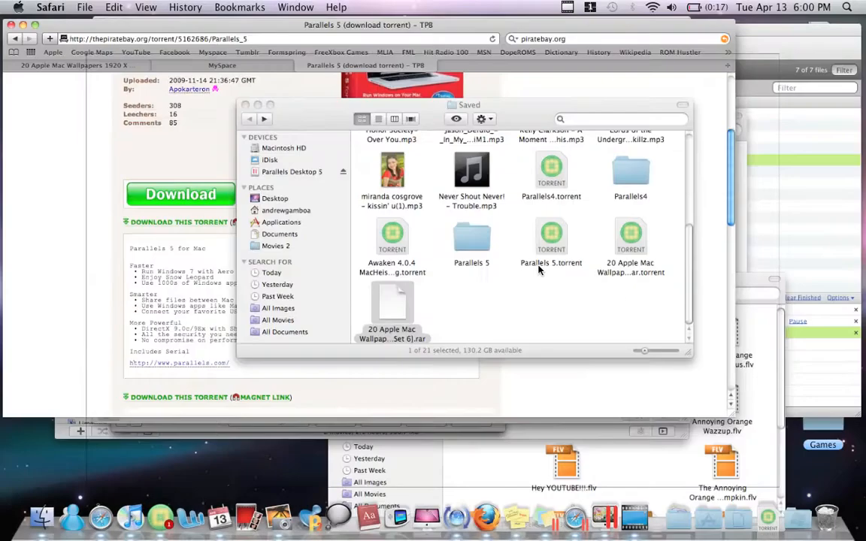
pyautogui.doubleClick(472, 237)
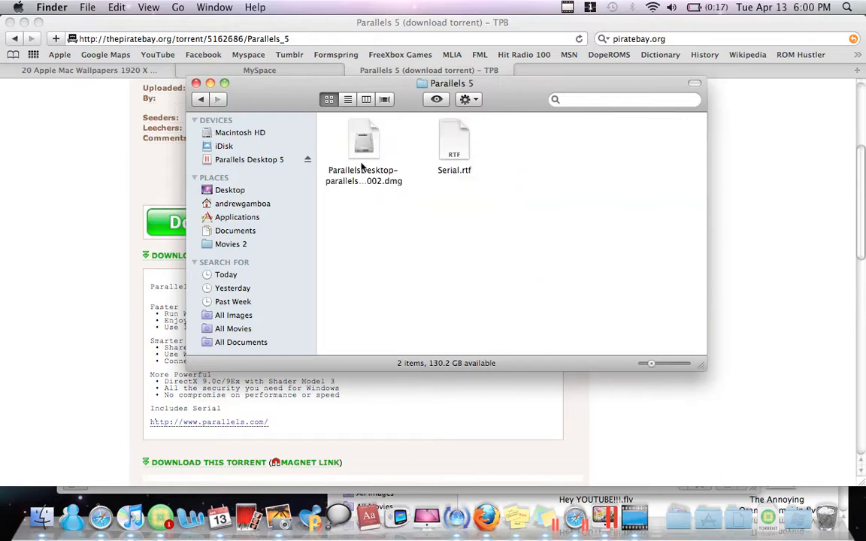
pyautogui.moveTo(394, 179)
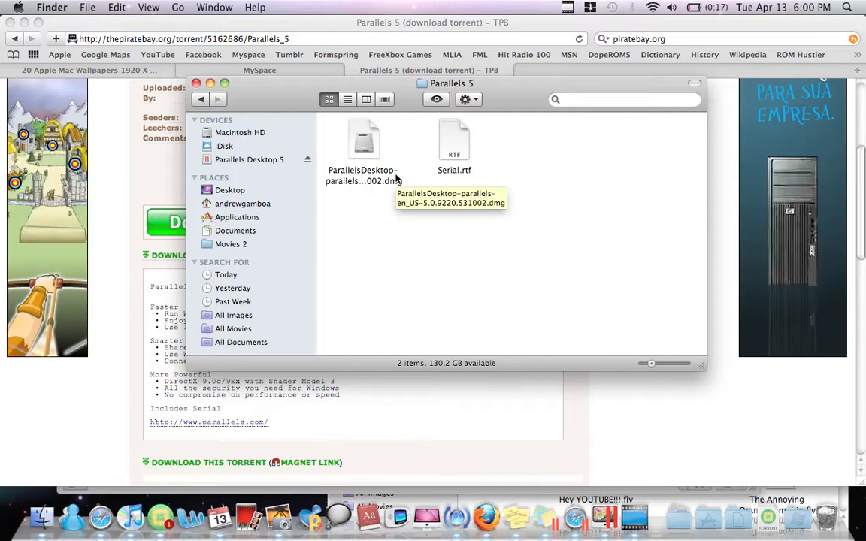
pyautogui.moveTo(367, 214)
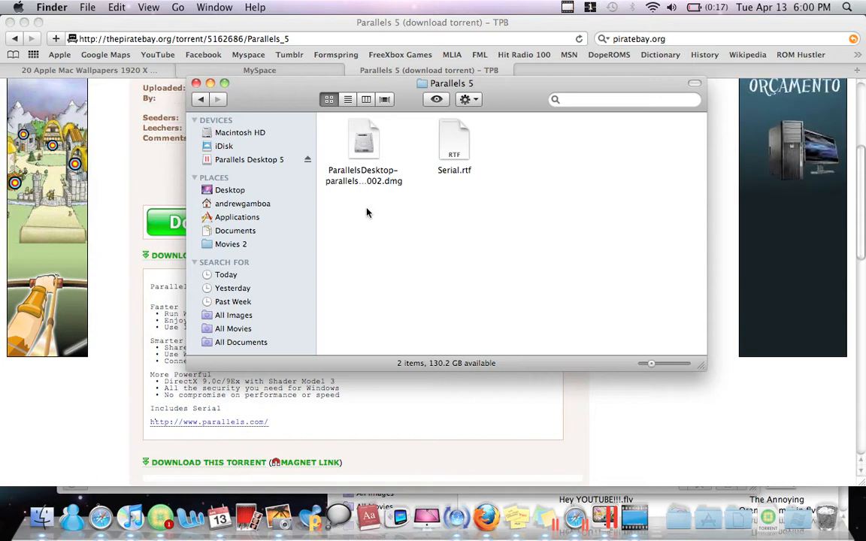
pyautogui.moveTo(451, 177)
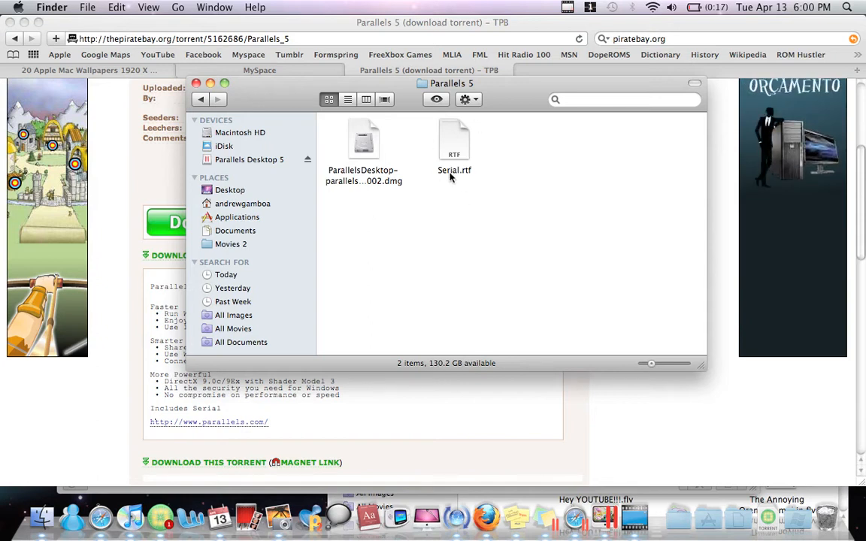
pyautogui.moveTo(373, 157)
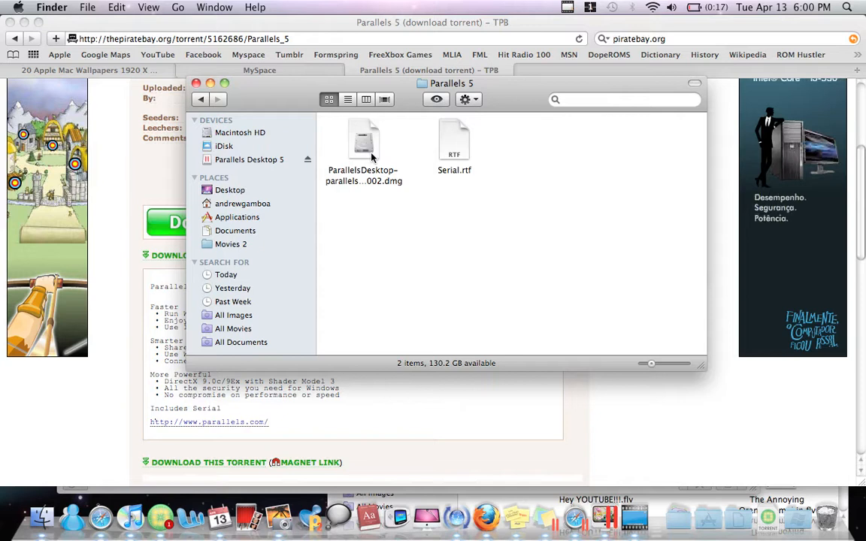
pyautogui.moveTo(361, 177)
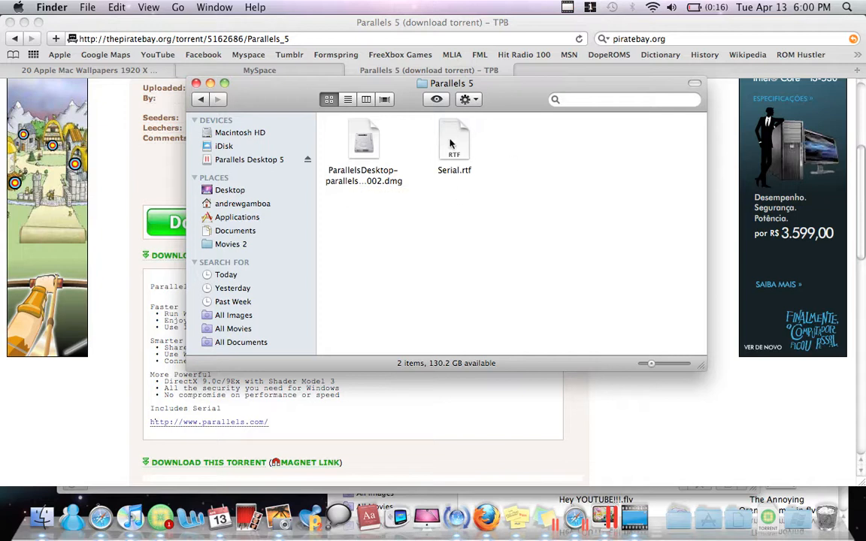
pyautogui.moveTo(443, 150)
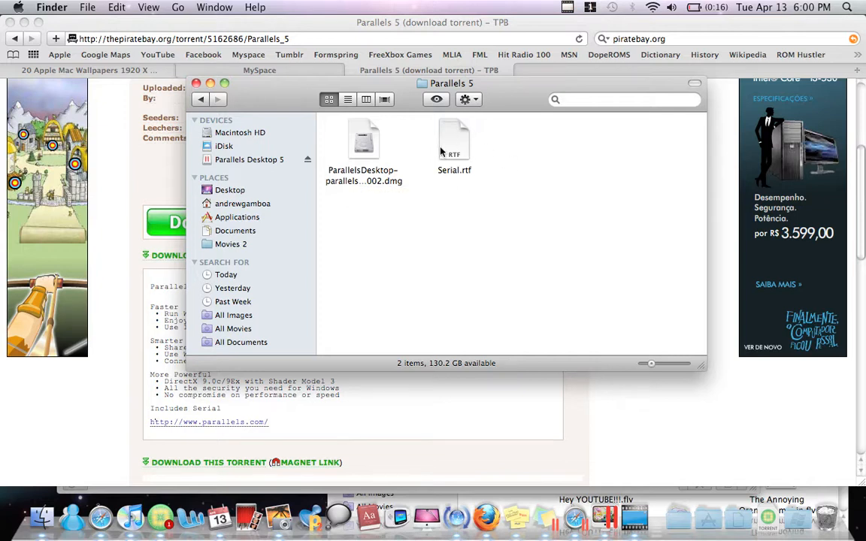
pyautogui.moveTo(440, 147)
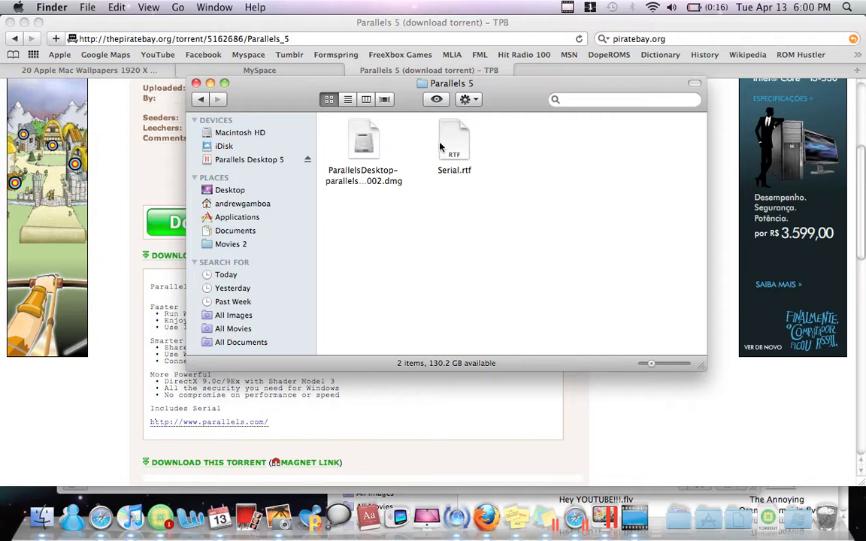
pyautogui.moveTo(394, 198)
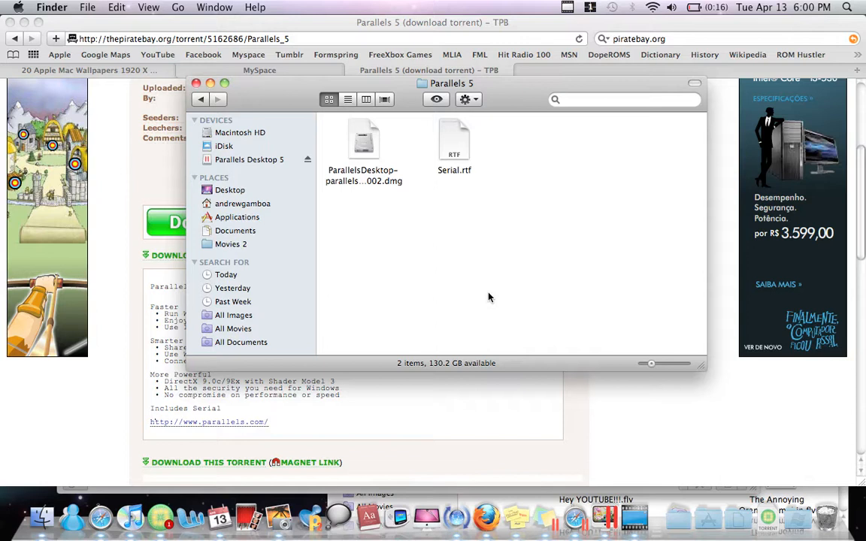
pyautogui.moveTo(325, 370)
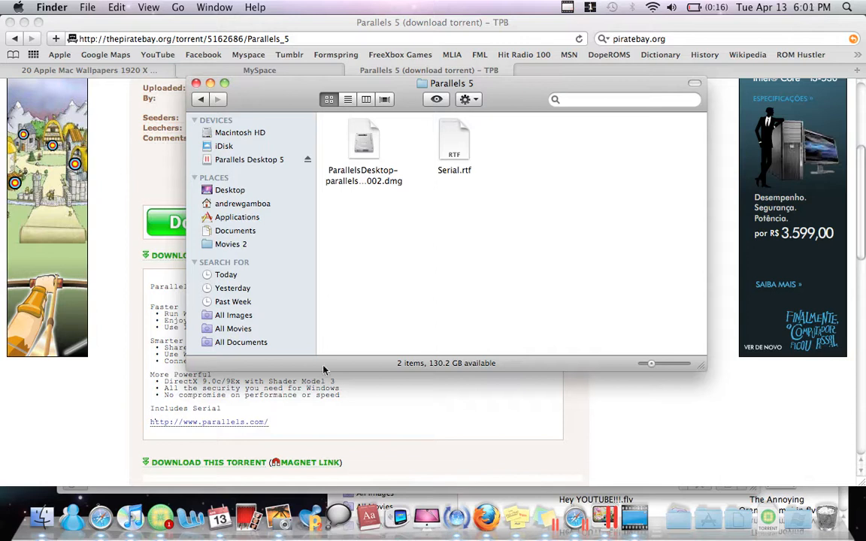
pyautogui.moveTo(427, 514)
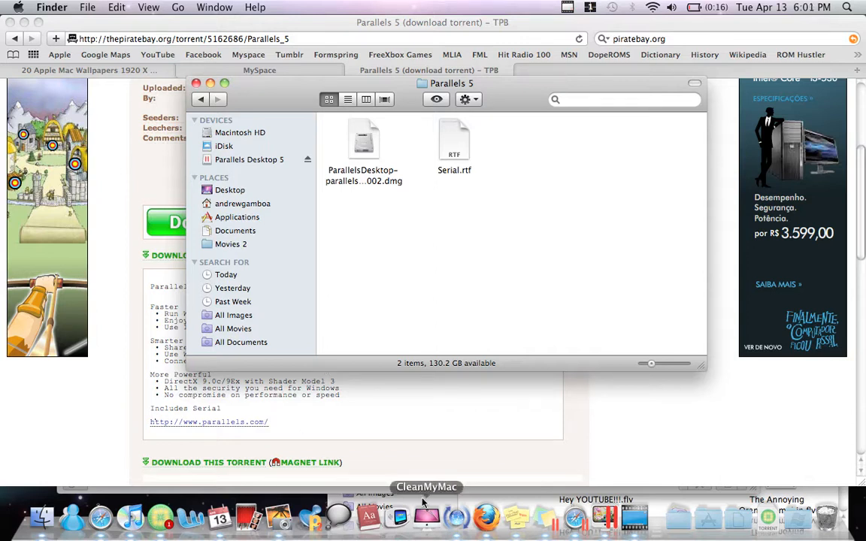
pyautogui.moveTo(574, 518)
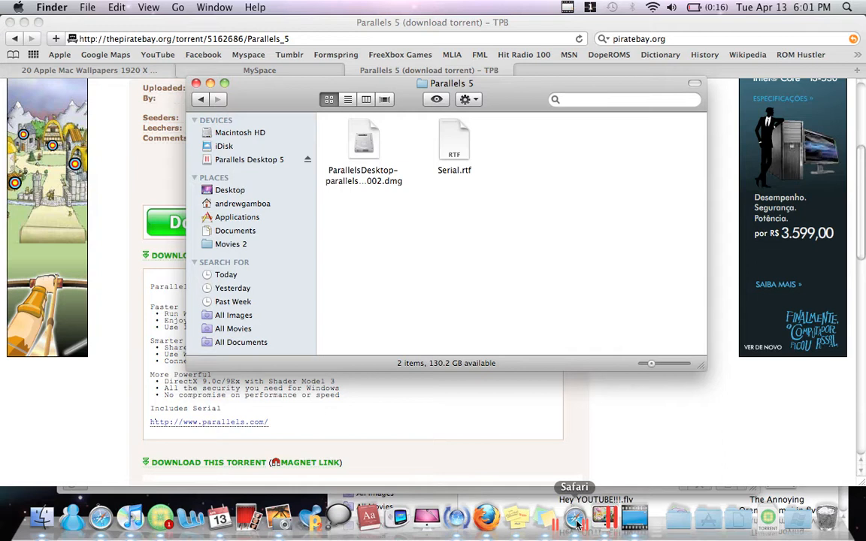
pyautogui.moveTo(462, 418)
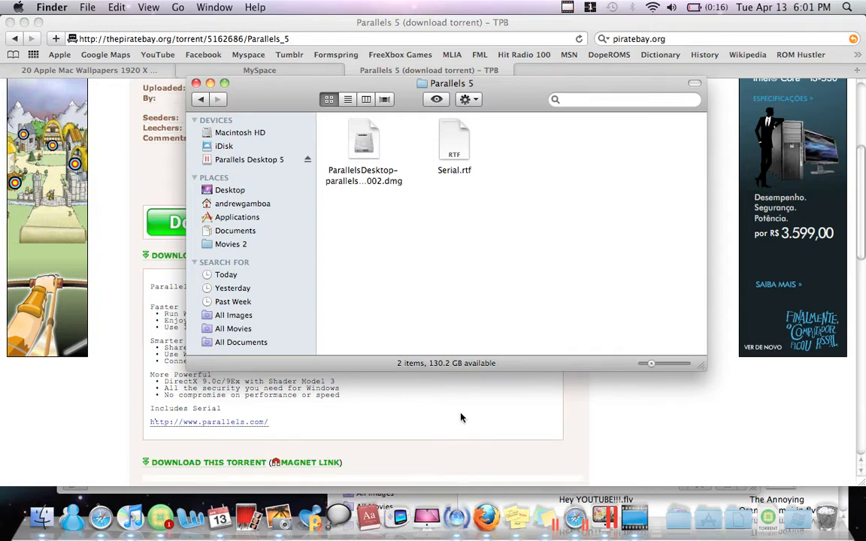
pyautogui.moveTo(609, 436)
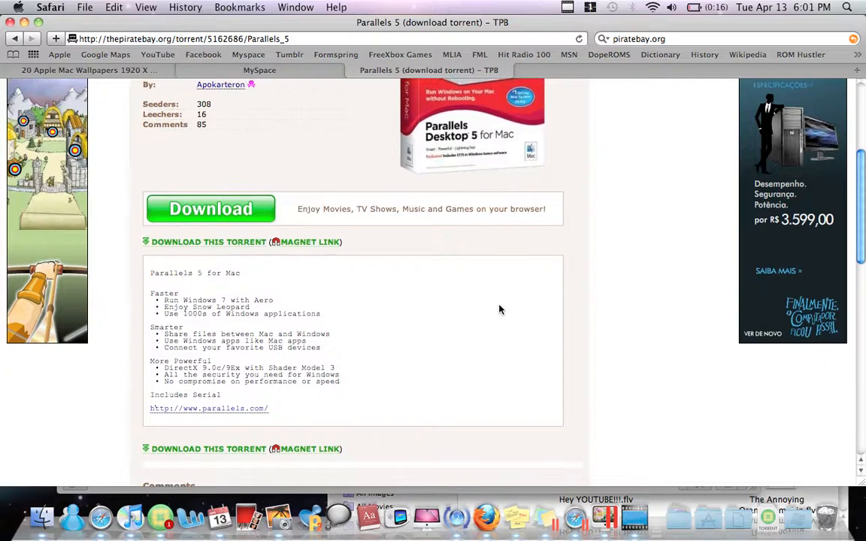
# Scroll the Parallels 5 torrent page to review its type, size, uploader and seeders.
pyautogui.scroll(3)
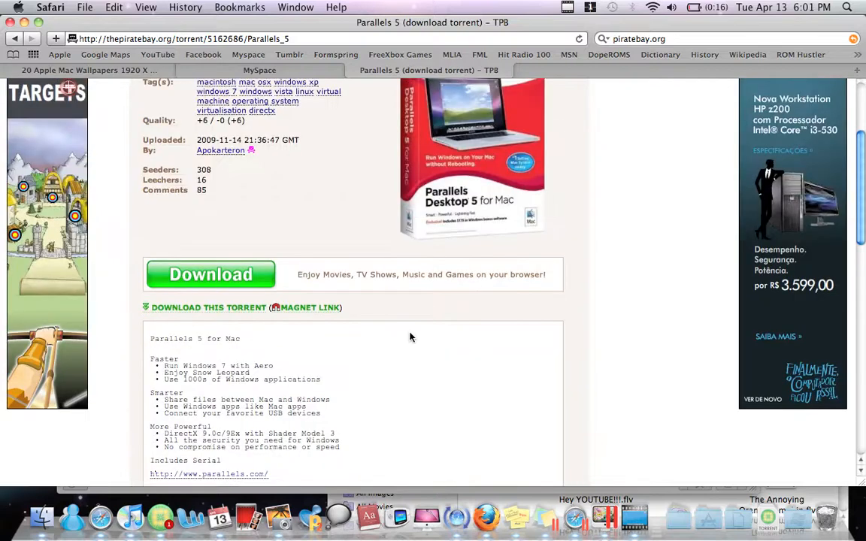
pyautogui.scroll(3)
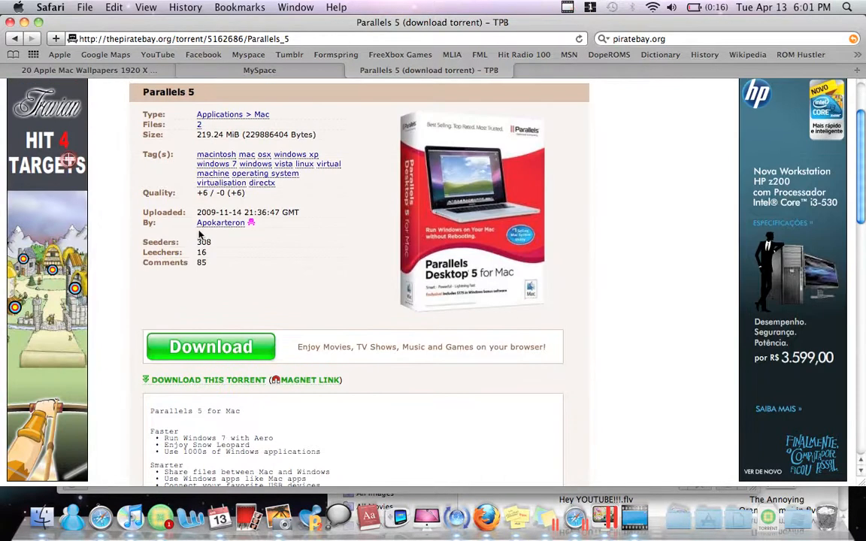
pyautogui.moveTo(346, 281)
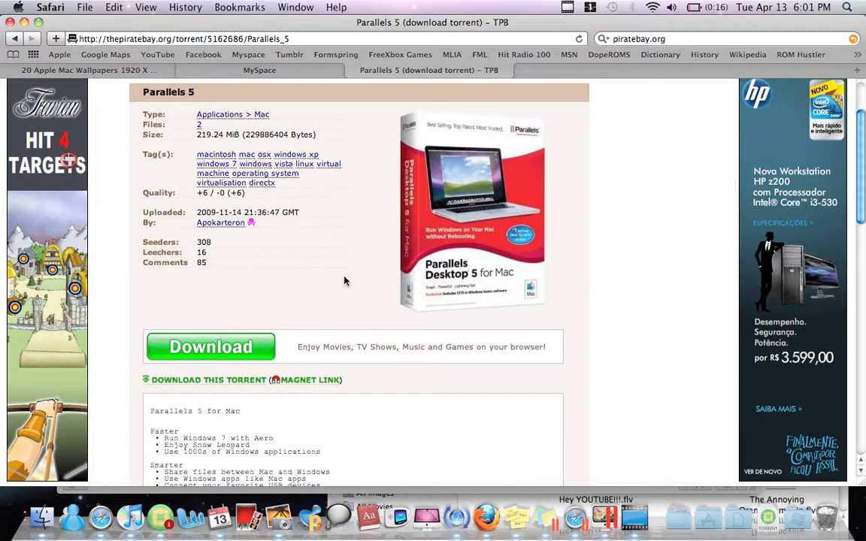
pyautogui.scroll(-3)
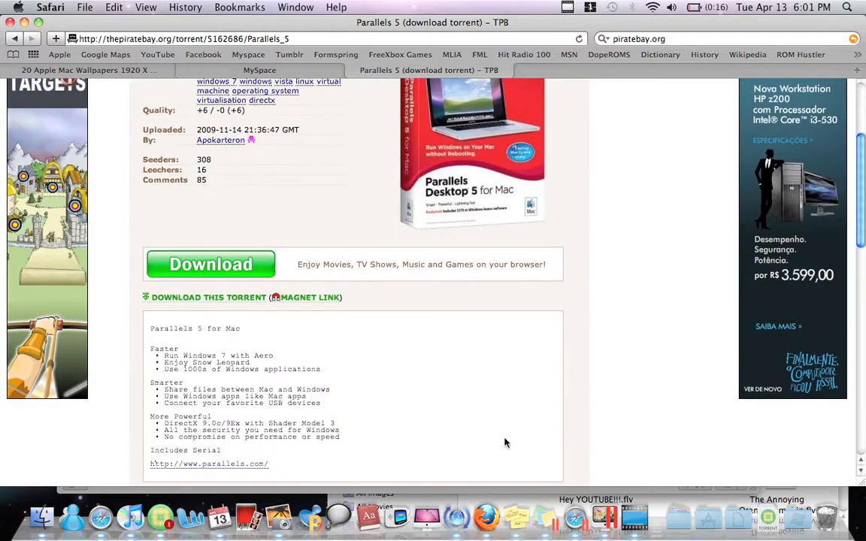
pyautogui.moveTo(634, 514)
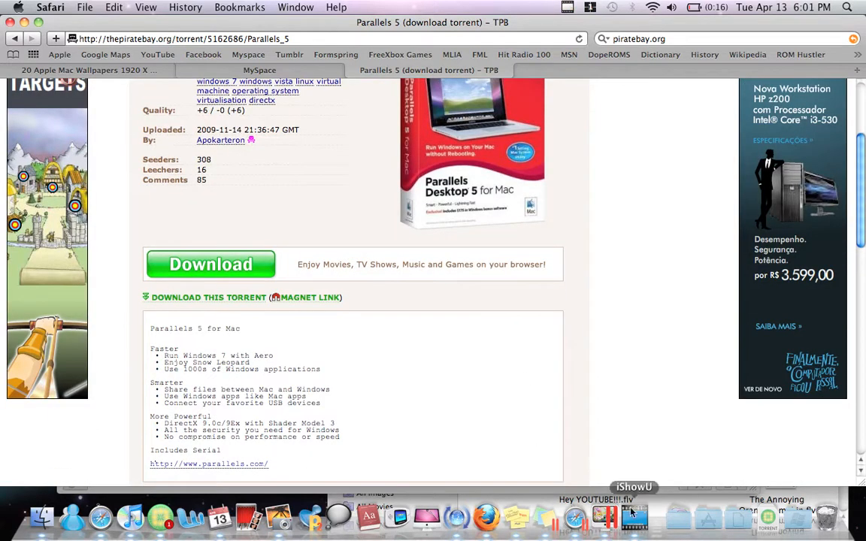